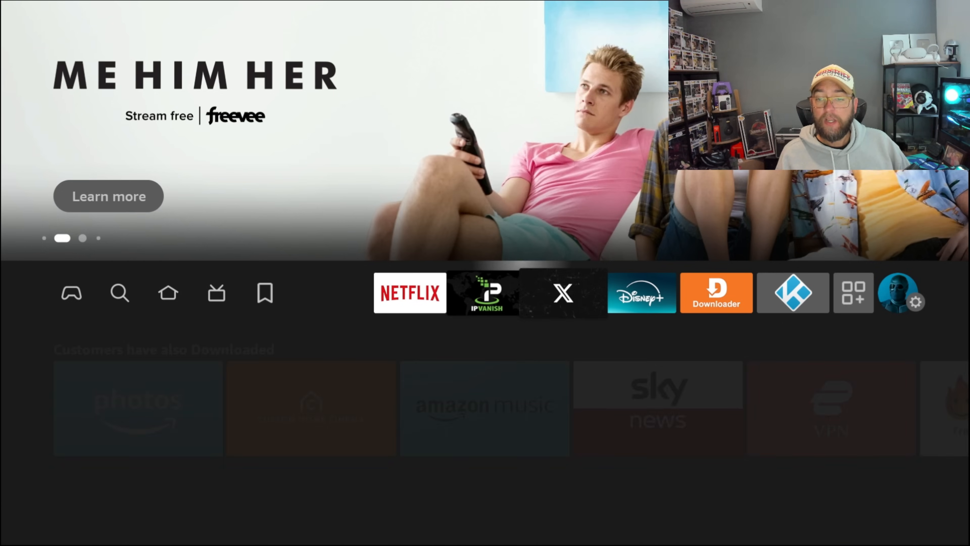
- Run the update check under My Fire TV > About, confirming Fire OS 8.1.1.9 is current, then return home
{"action": "left_click", "coordinate": [919, 303]}
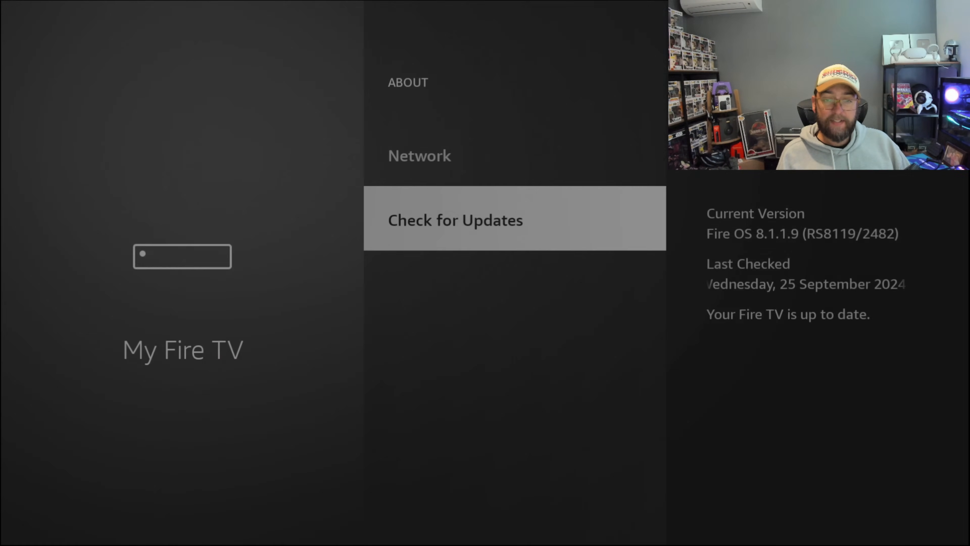
{"action": "key", "text": "Back"}
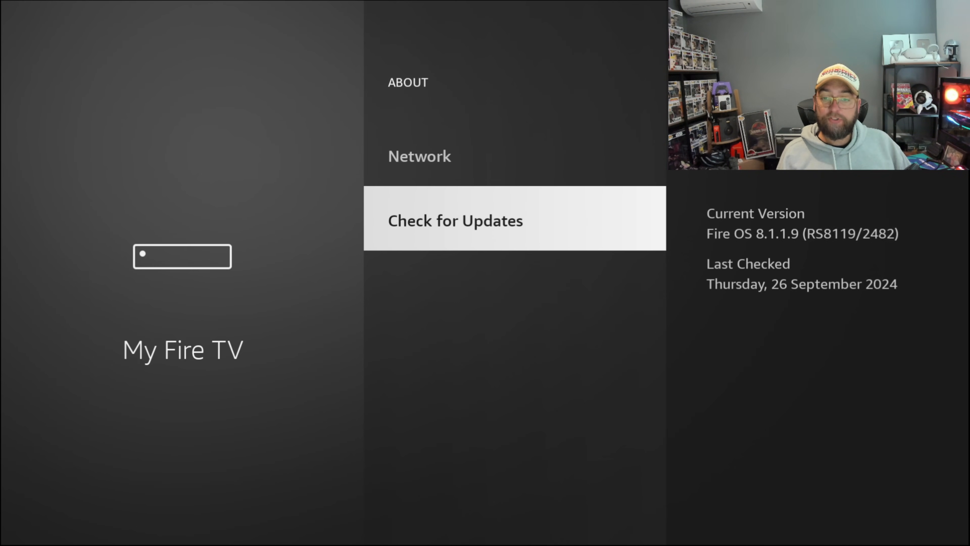
{"action": "left_click", "coordinate": [455, 220]}
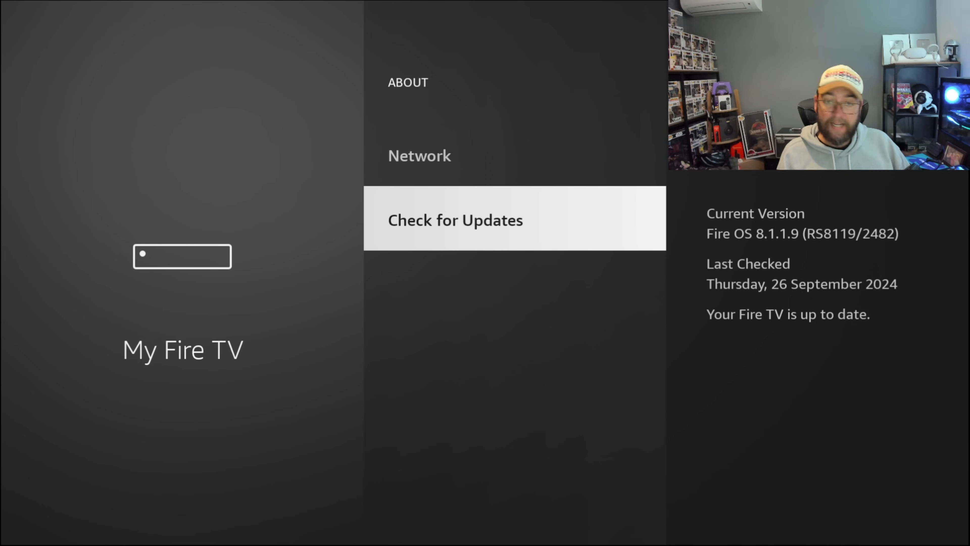
{"action": "key", "text": "Back"}
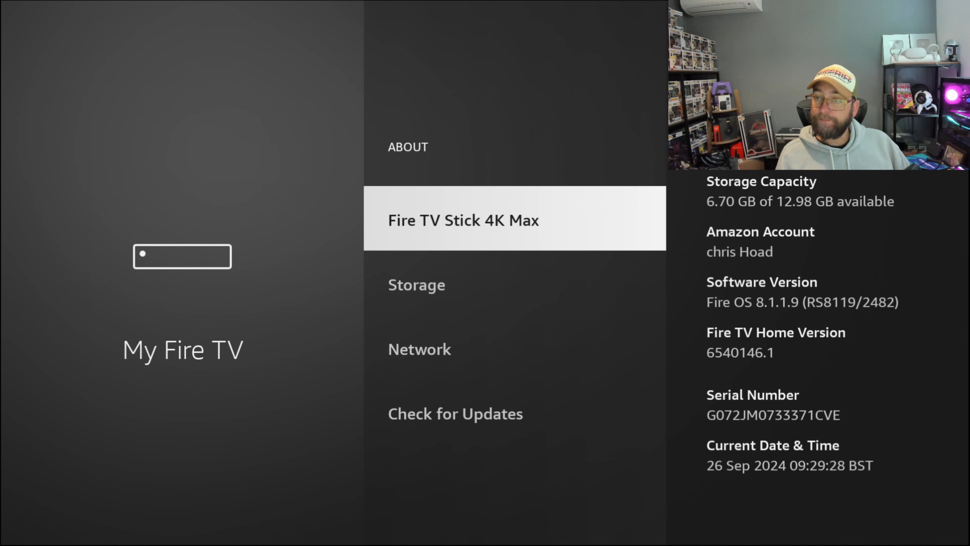
{"action": "key", "text": "Back"}
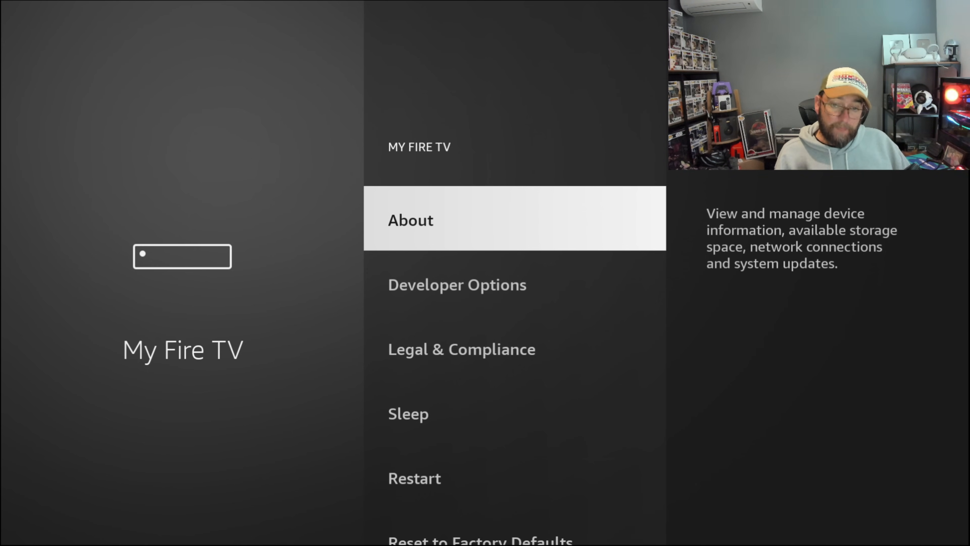
{"action": "key", "text": "Back"}
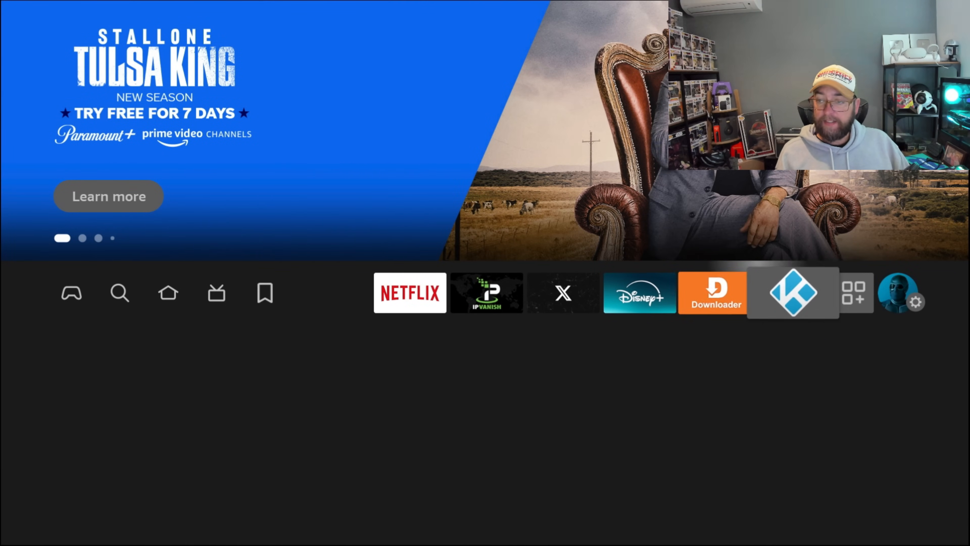
- Show the Matter Casting option at the bottom of the Display & Audio settings
{"action": "left_click", "coordinate": [916, 303]}
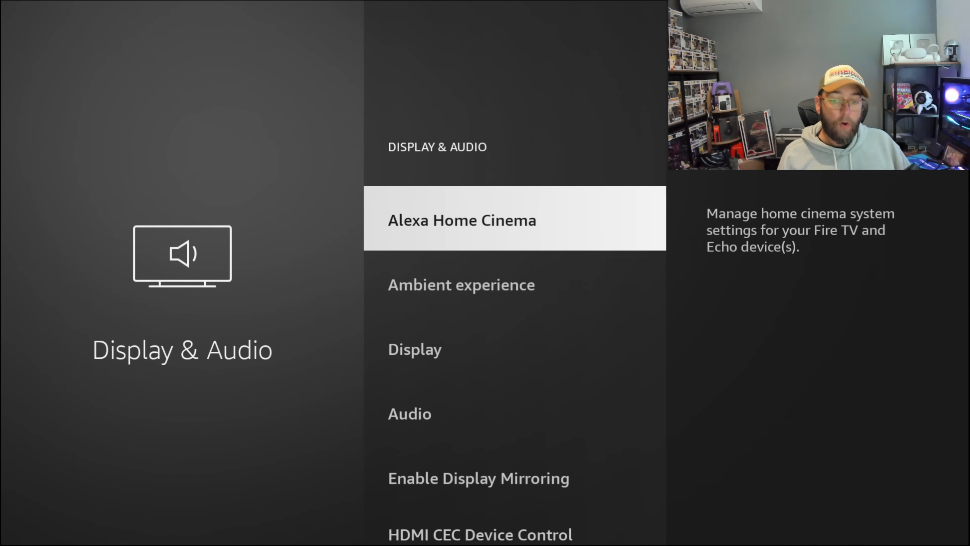
{"action": "scroll", "scroll_direction": "down", "scroll_amount": 3}
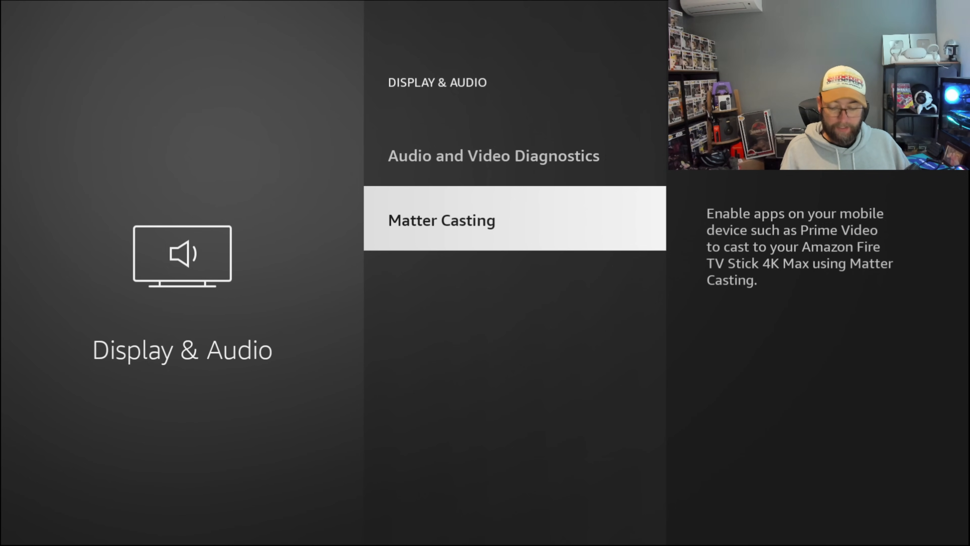
- Leave settings for the home screen with its content rows
{"action": "left_click", "coordinate": [442, 220]}
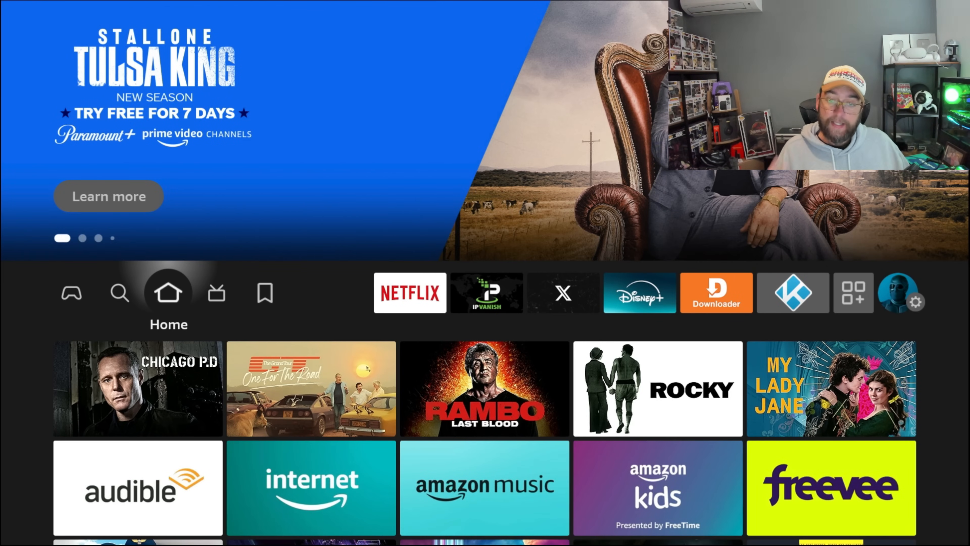
- Return to Display & Audio settings and select the Matter Casting option
{"action": "left_click", "coordinate": [216, 293]}
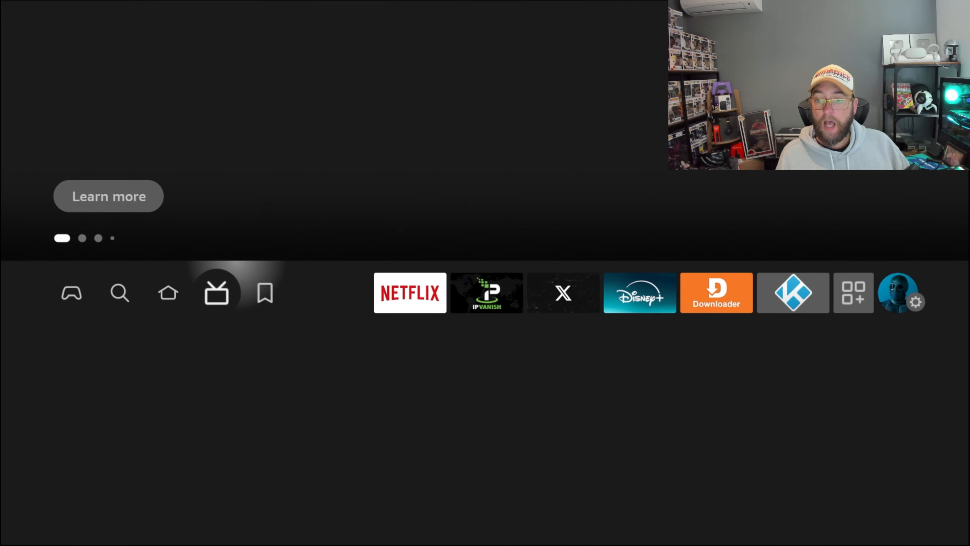
{"action": "left_click", "coordinate": [919, 301]}
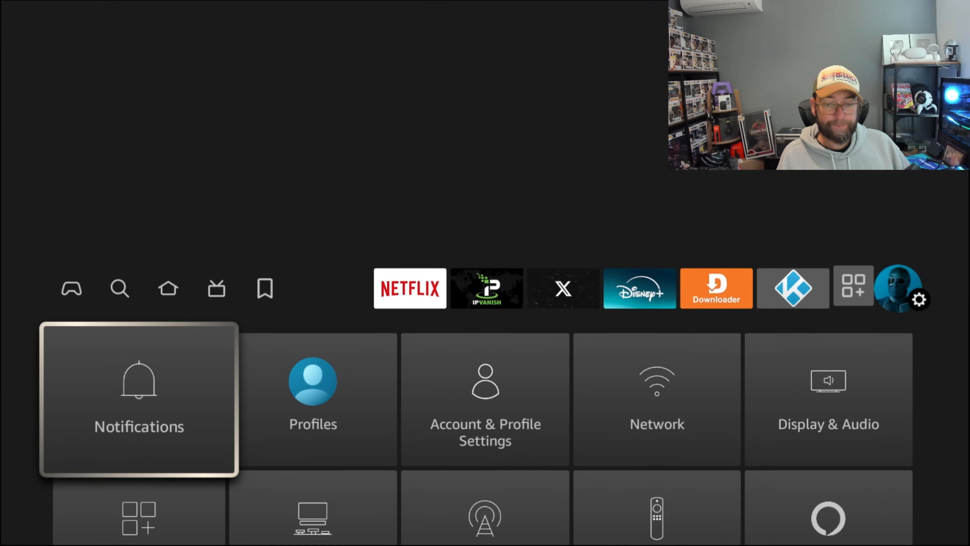
{"action": "left_click", "coordinate": [828, 398]}
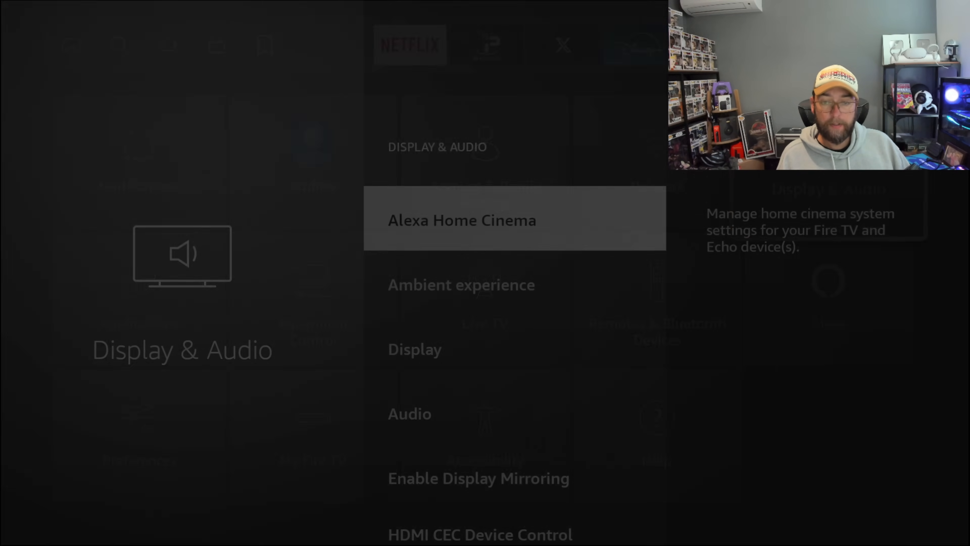
{"action": "scroll", "scroll_direction": "down", "scroll_amount": 3}
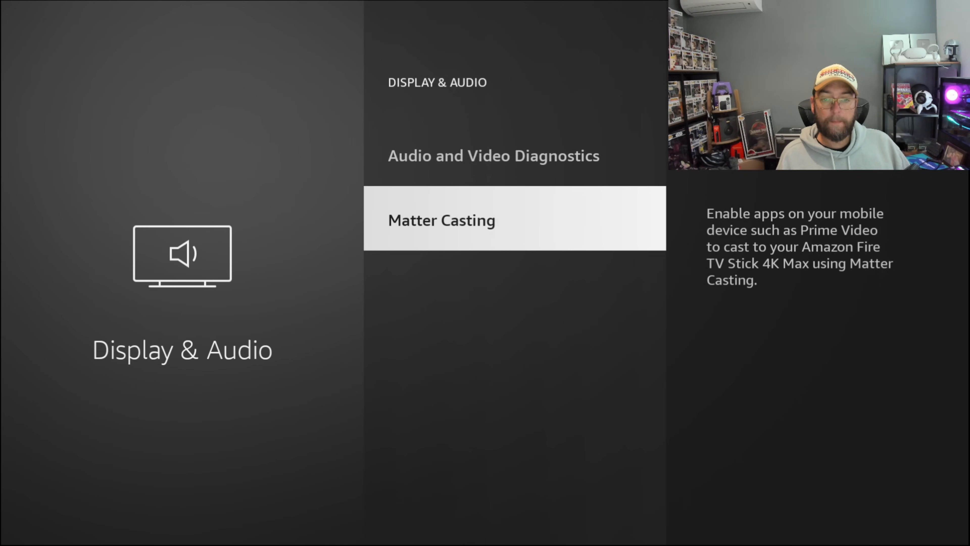
{"action": "left_click", "coordinate": [442, 219]}
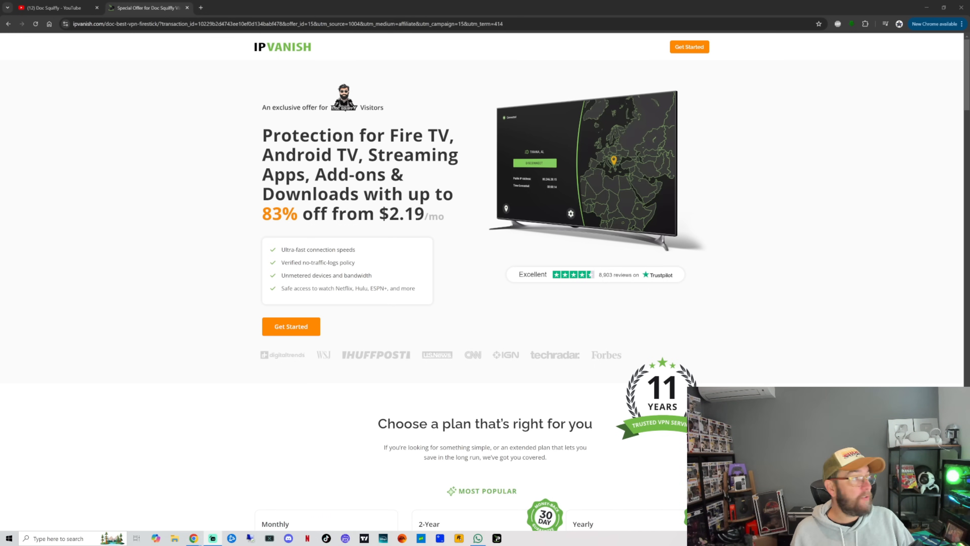
- Switch to the YouTube channel's videos page in Chrome
{"action": "left_click", "coordinate": [52, 7]}
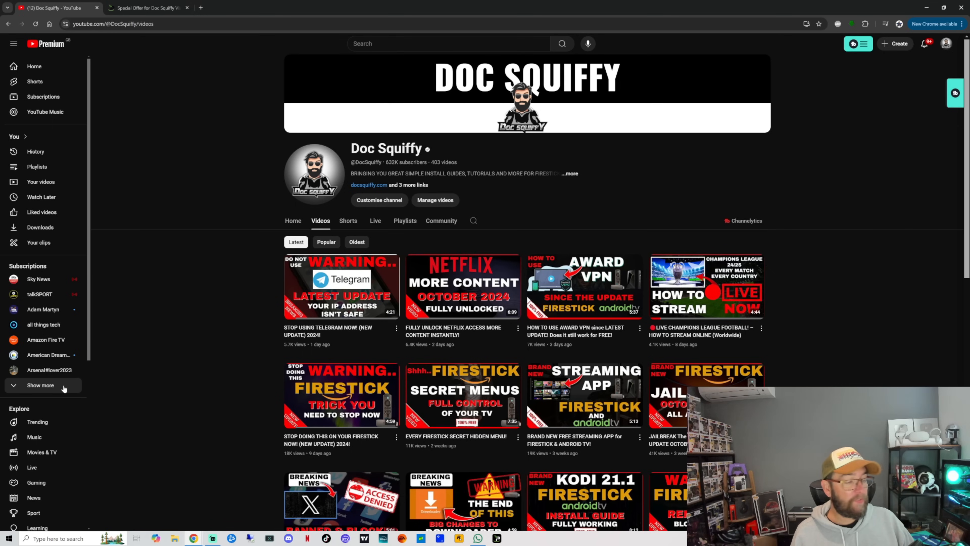
{"action": "mouse_move", "coordinate": [40, 385]}
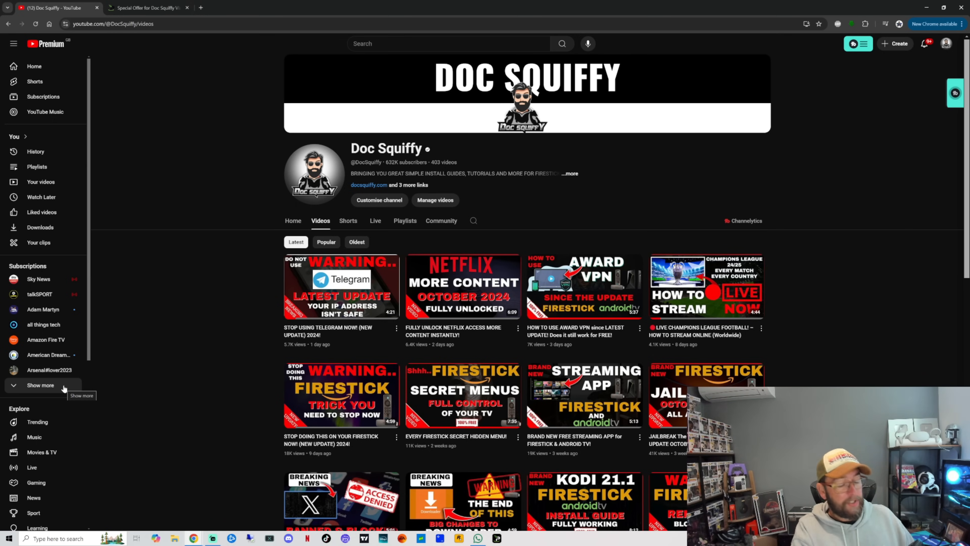